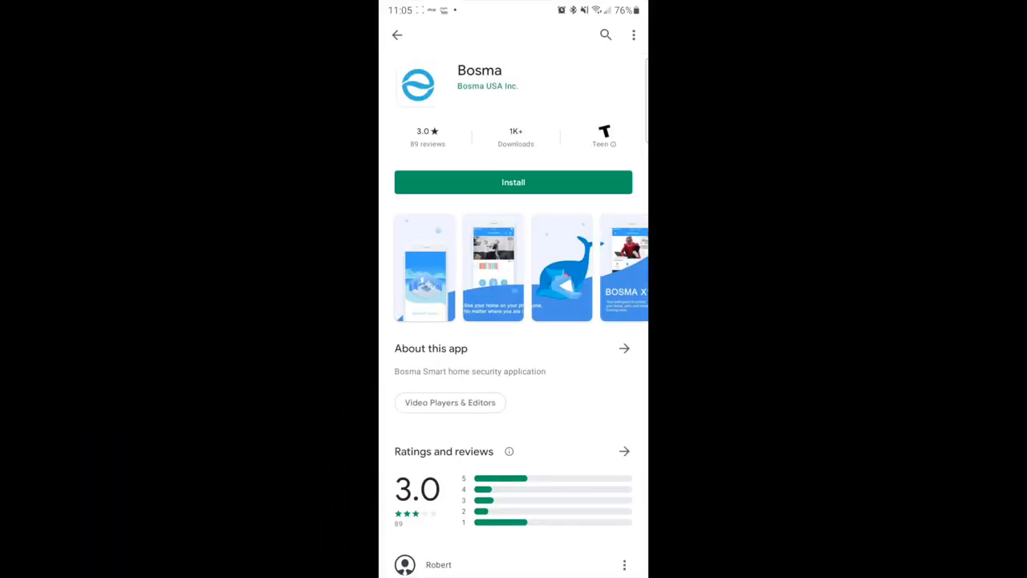
- Install Bosma from the Play Store listing, launch it and log in to the account
{"action": "left_click", "coordinate": [514, 183]}
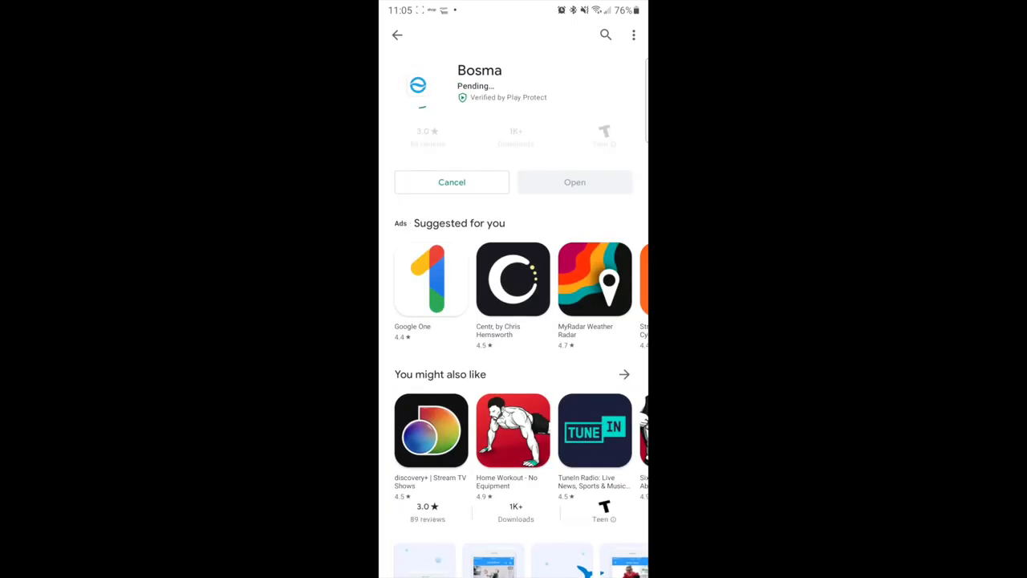
{"action": "left_click", "coordinate": [574, 183]}
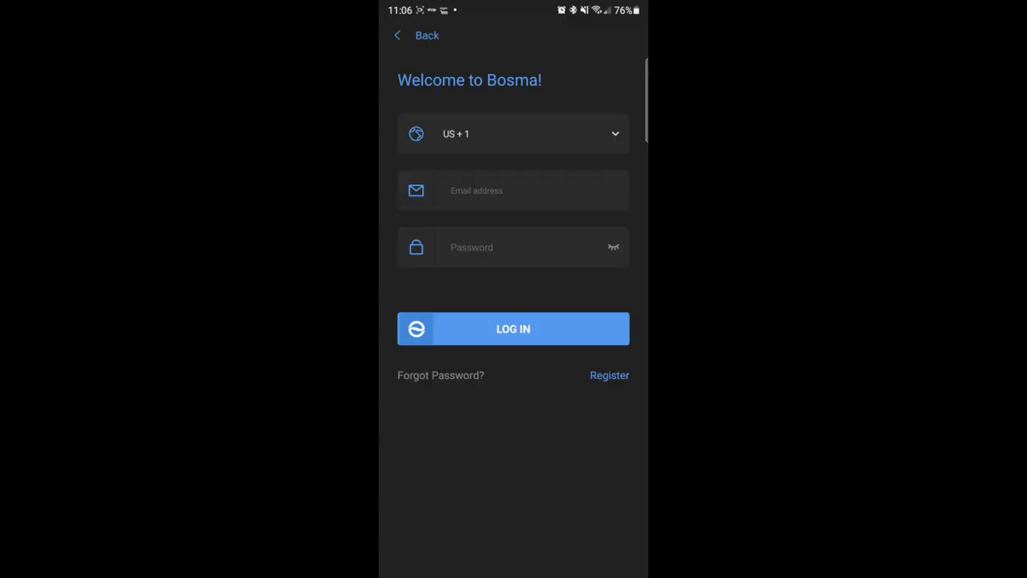
{"action": "left_click", "coordinate": [513, 135]}
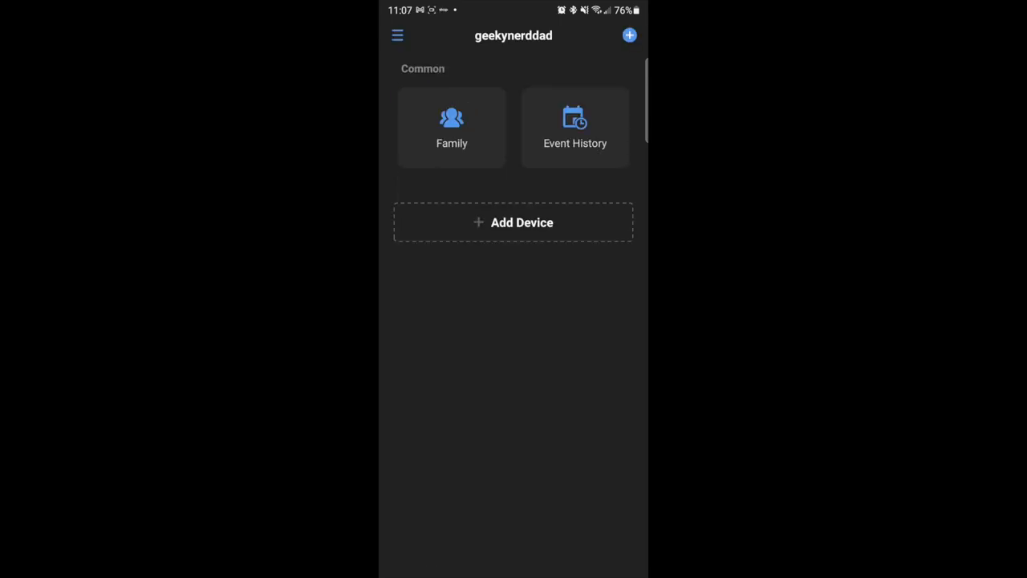
- Add a new device, continuing past the lock reset and initialization steps
{"action": "left_click", "coordinate": [514, 221]}
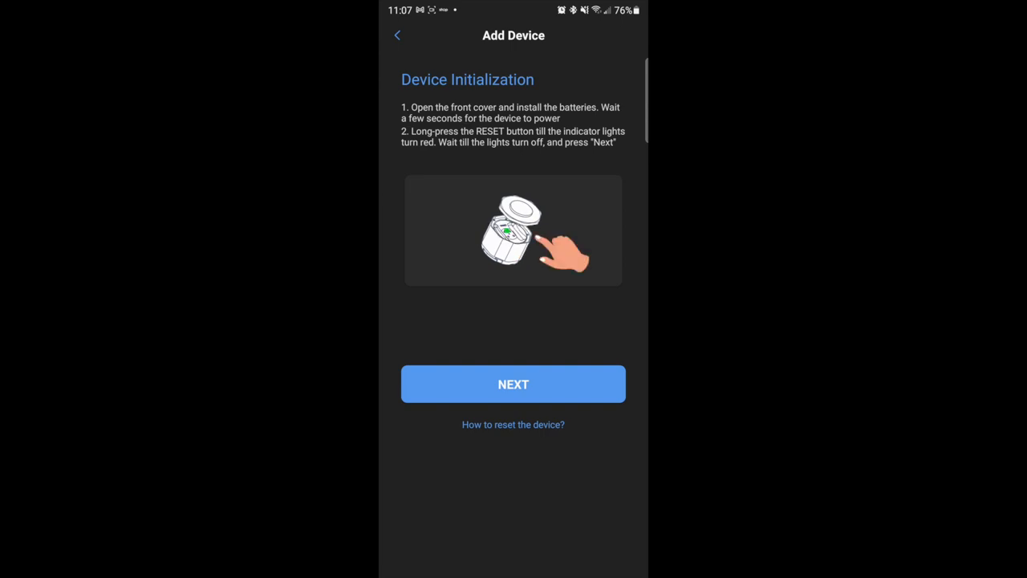
{"action": "left_click", "coordinate": [513, 383]}
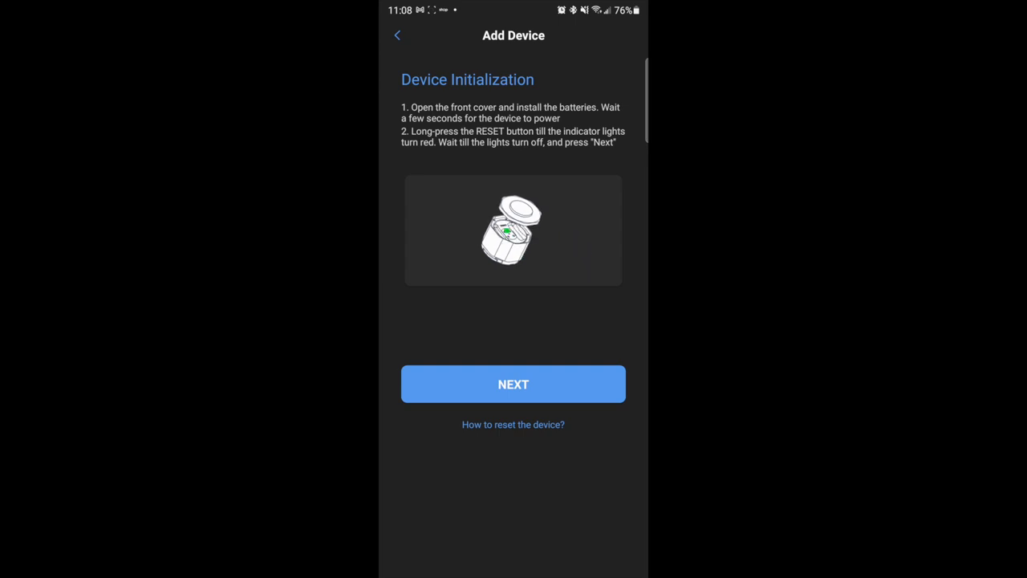
{"action": "left_click", "coordinate": [513, 384]}
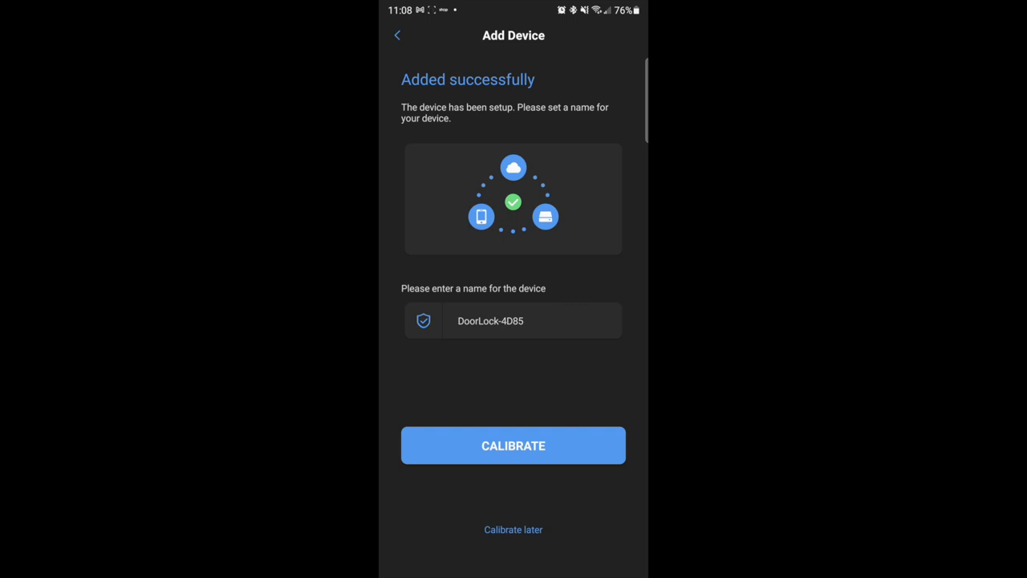
- Name the device 'Front door lock' and begin its calibration
{"action": "left_click", "coordinate": [514, 321]}
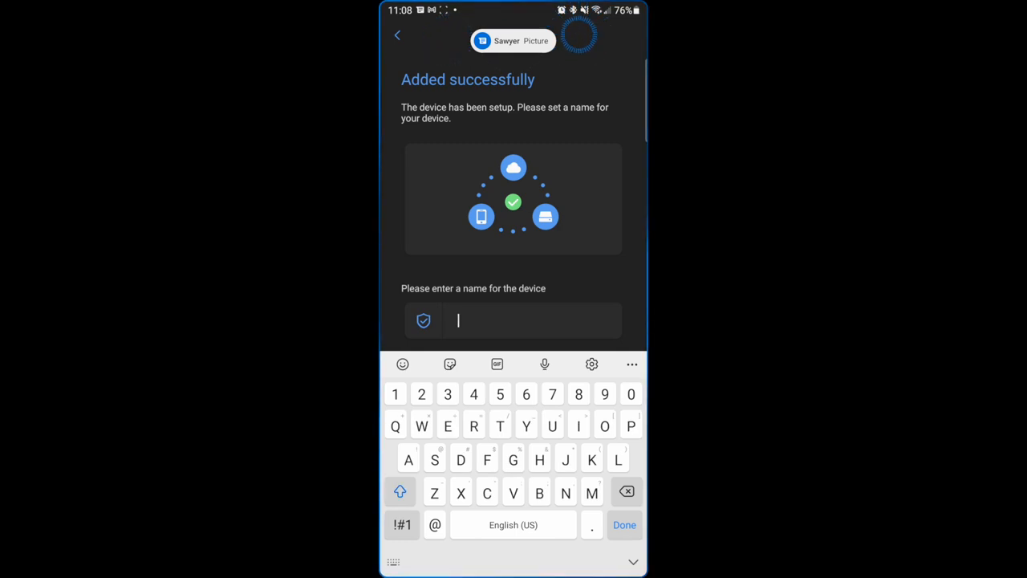
{"action": "type", "text": "Front door lock"}
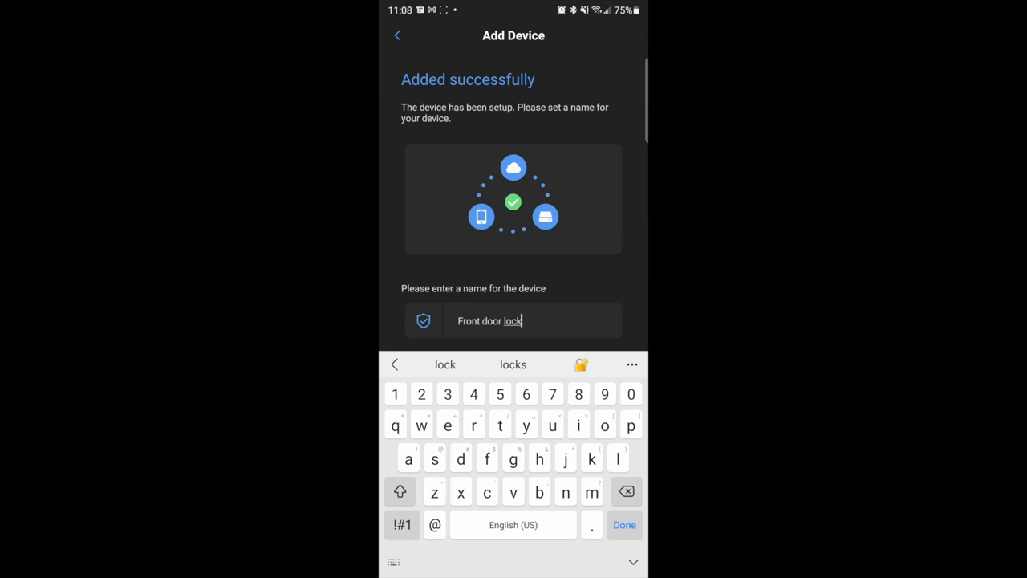
{"action": "left_click", "coordinate": [624, 525]}
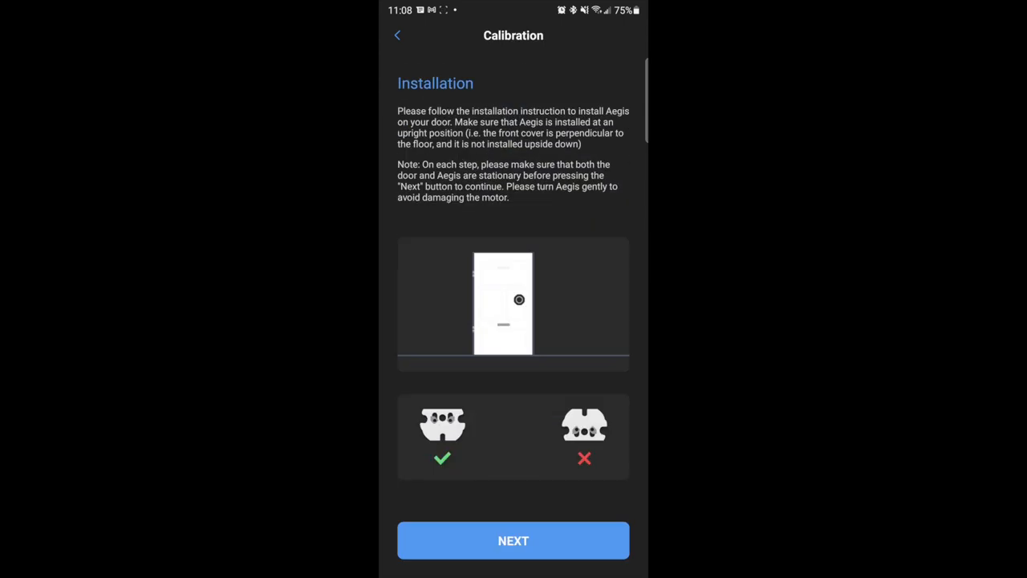
- Confirm installation, door closed, door unlocked and door opened steps, then finish device pairing
{"action": "left_click", "coordinate": [513, 539]}
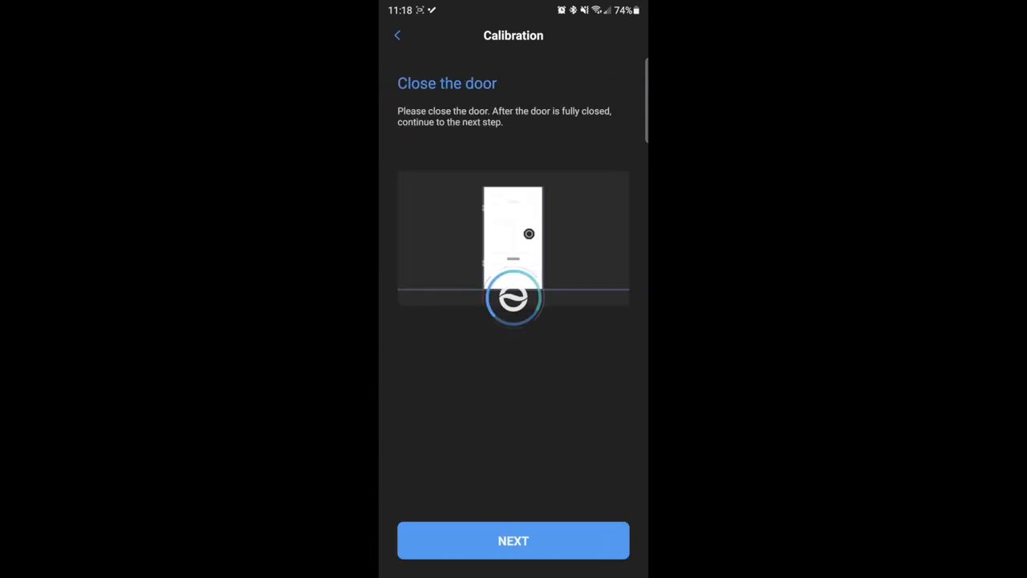
{"action": "left_click", "coordinate": [513, 540]}
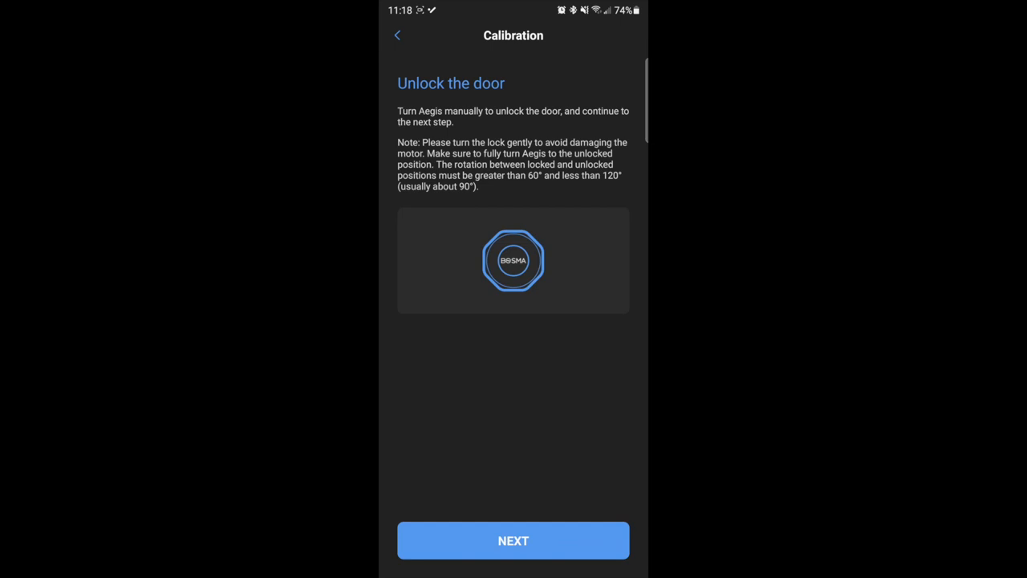
{"action": "left_click", "coordinate": [514, 539]}
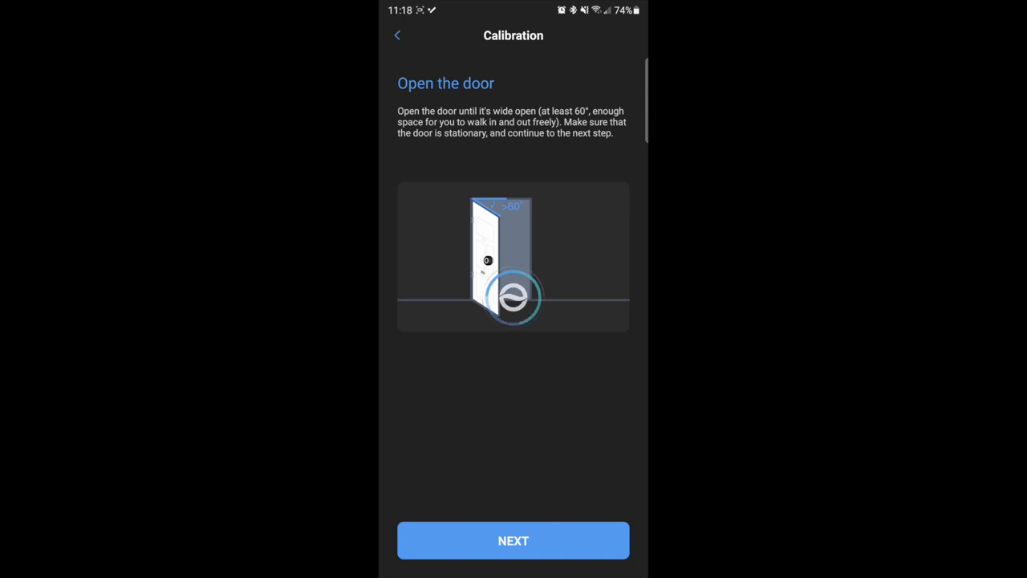
{"action": "left_click", "coordinate": [513, 539]}
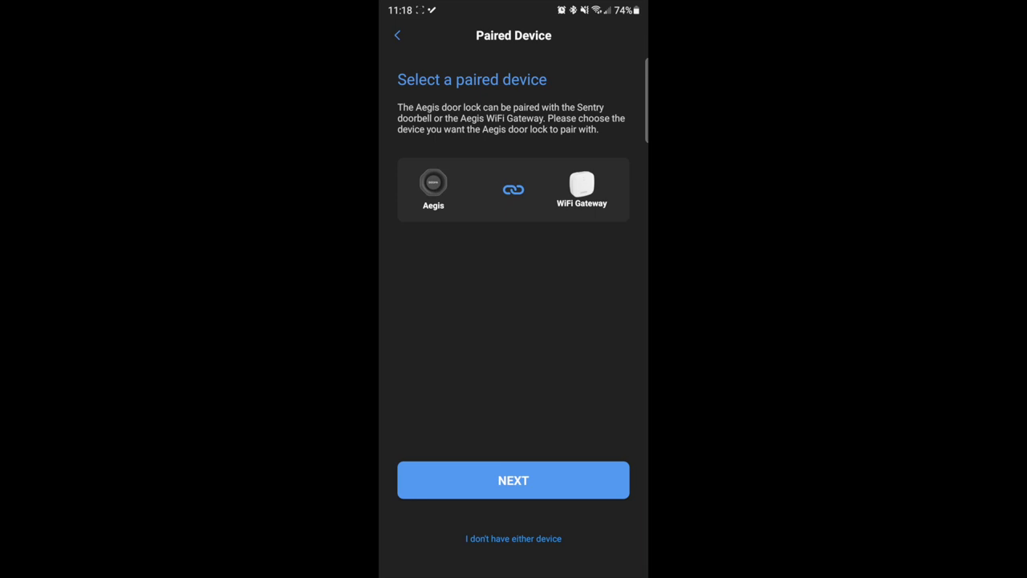
{"action": "left_click", "coordinate": [513, 190]}
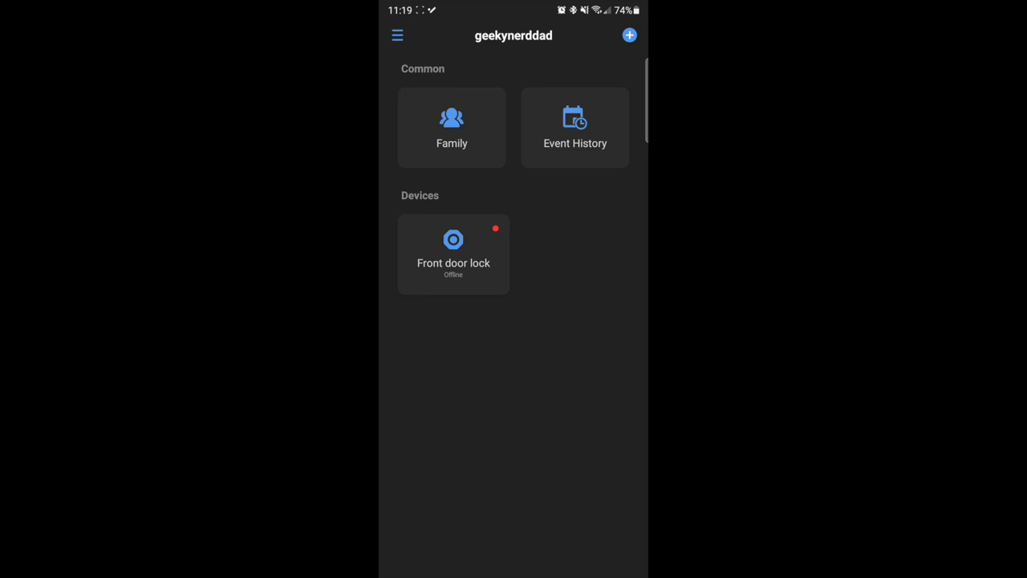
- Accept and install the Front door lock firmware update to 2.1.2.8, then return to the lock
{"action": "left_click", "coordinate": [452, 254]}
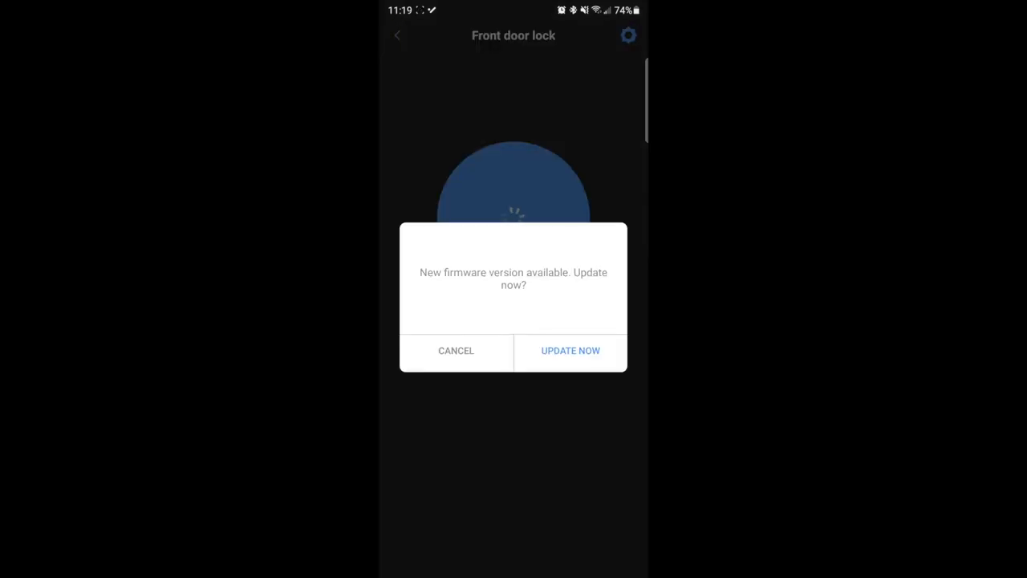
{"action": "left_click", "coordinate": [570, 350]}
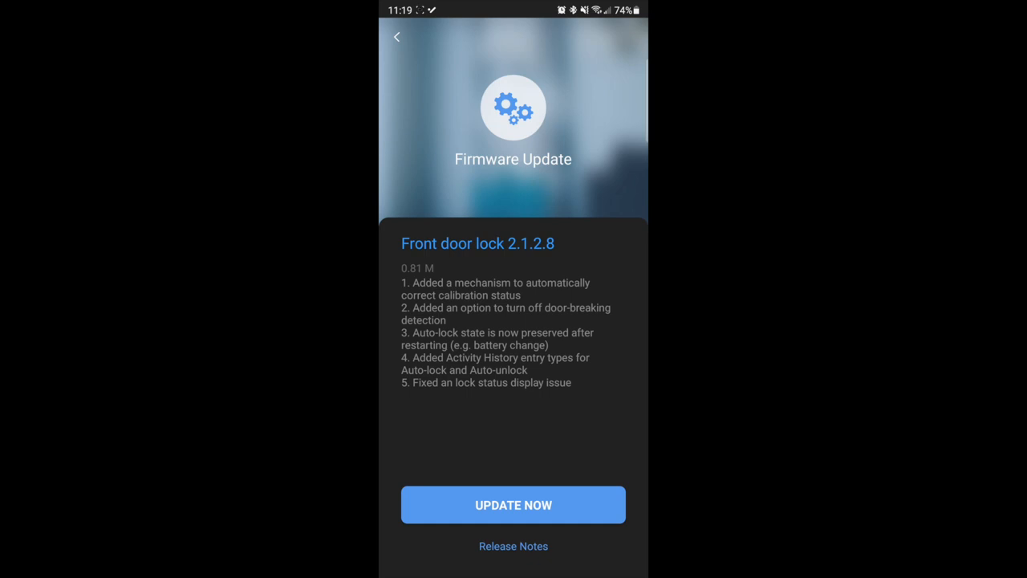
{"action": "left_click", "coordinate": [513, 504]}
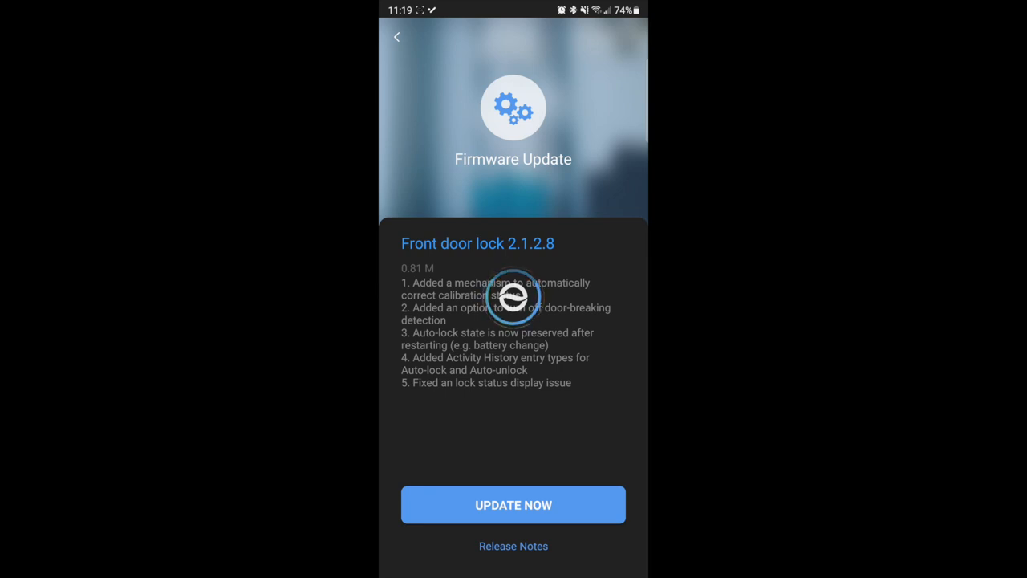
{"action": "left_click", "coordinate": [514, 504]}
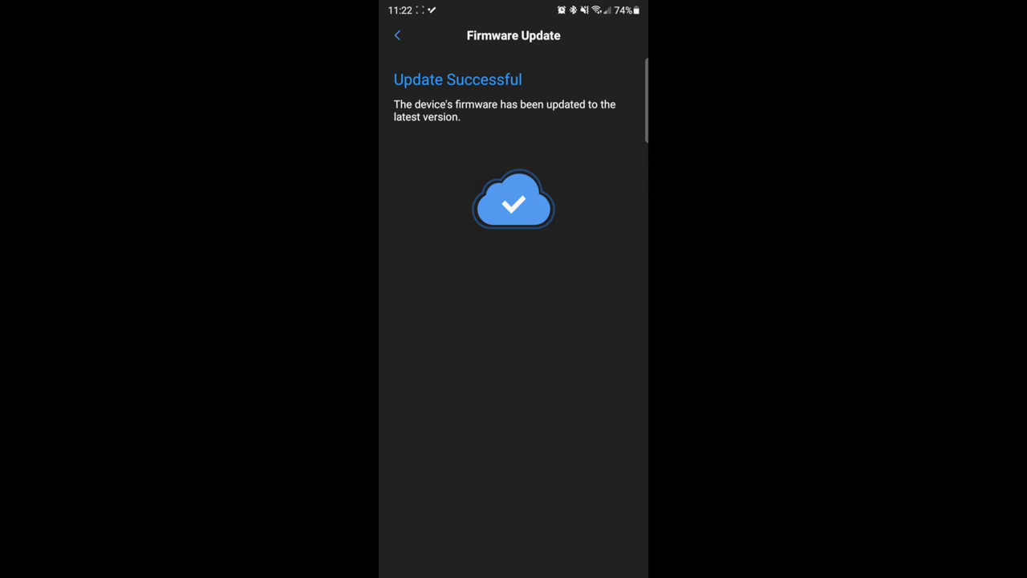
{"action": "left_click", "coordinate": [398, 35]}
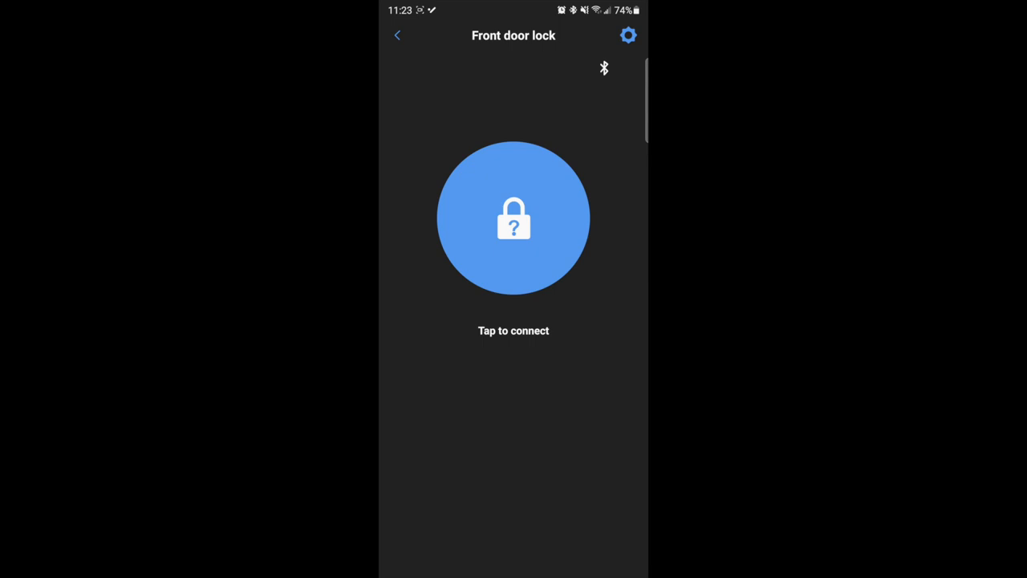
- Connect to the Front door lock and reopen its device screen
{"action": "left_click", "coordinate": [514, 219]}
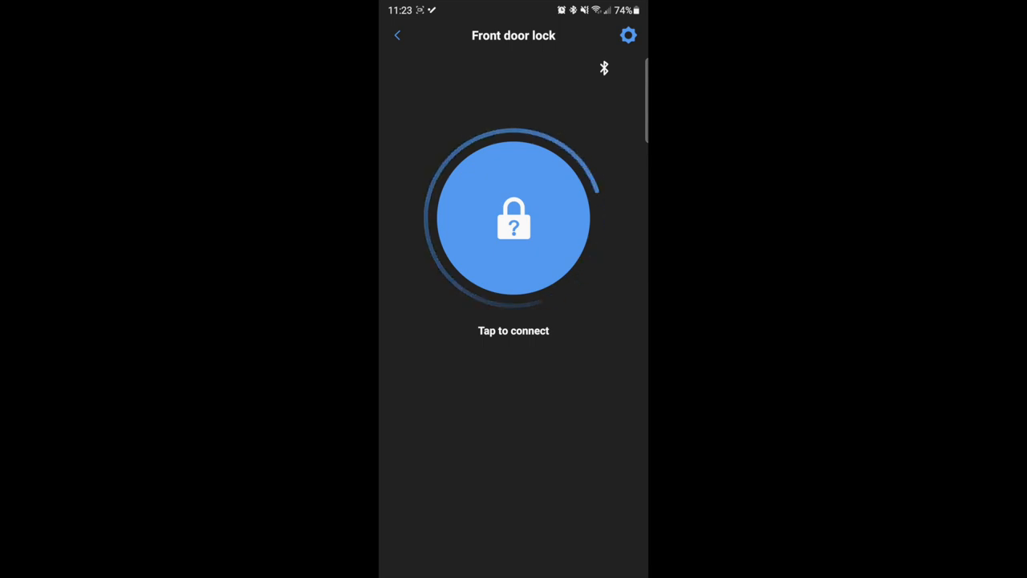
{"action": "left_click", "coordinate": [398, 36]}
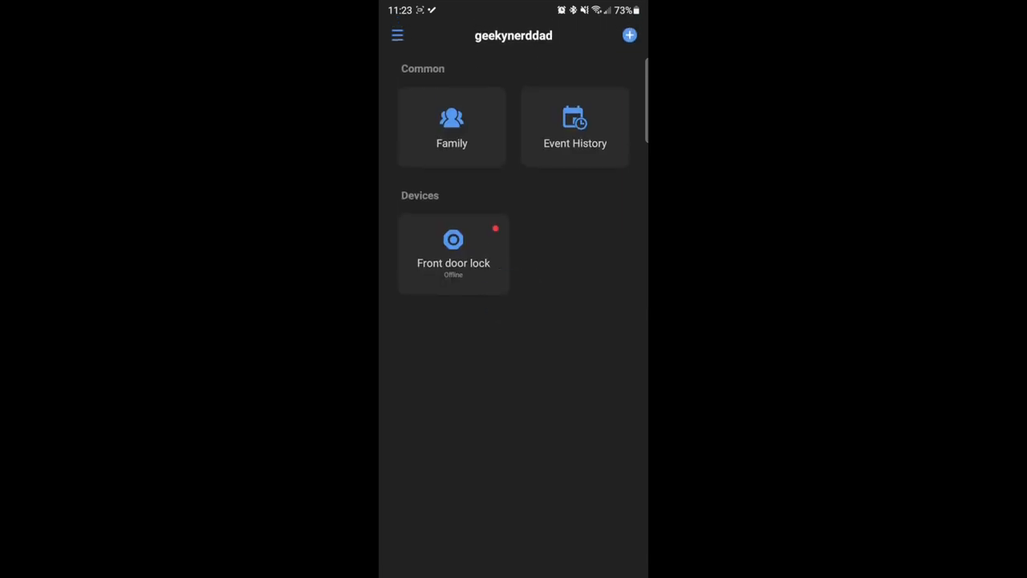
{"action": "left_click", "coordinate": [452, 254]}
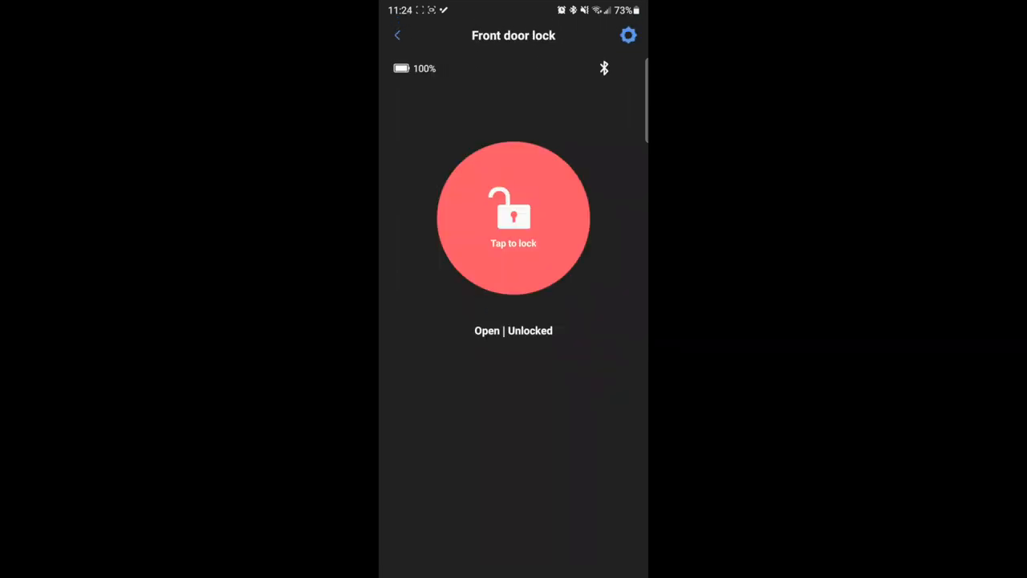
- Review the lock's settings down to Firmware Version 2.1.2.8 and return to the control screen
{"action": "left_click", "coordinate": [629, 35]}
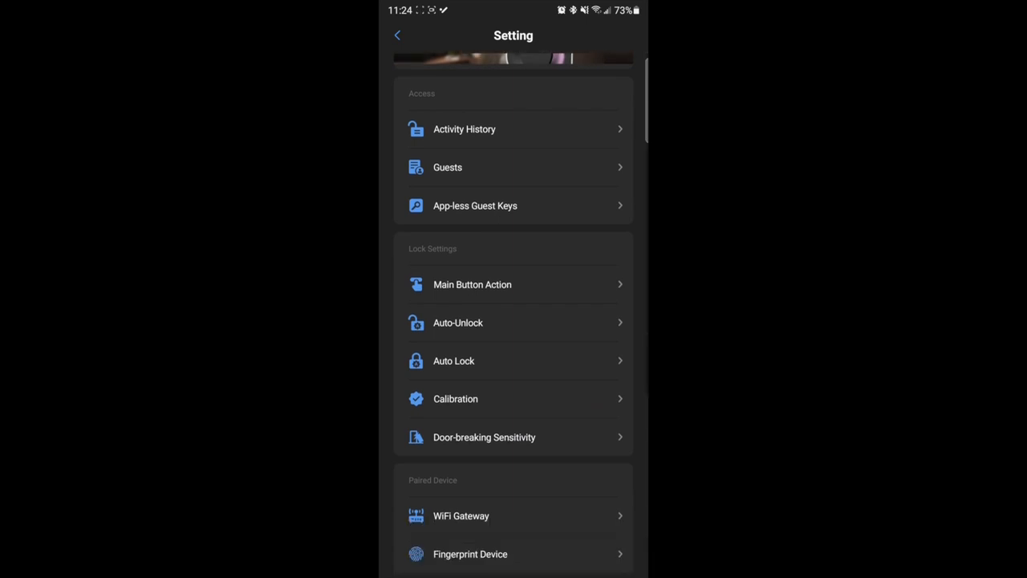
{"action": "scroll", "scroll_direction": "down", "scroll_amount": 3}
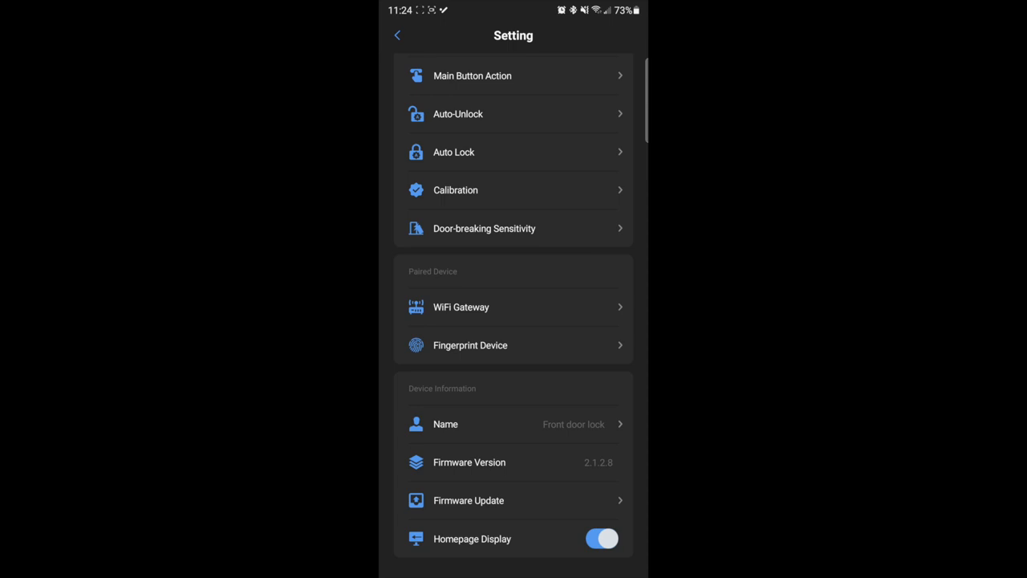
{"action": "left_click", "coordinate": [398, 35]}
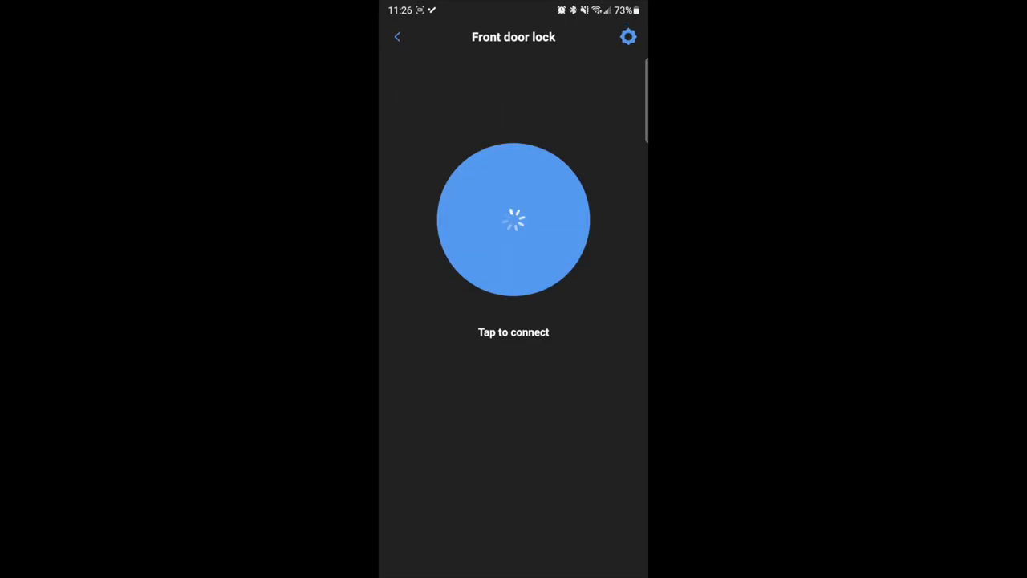
- Connect to the Front door lock, unlock it, lock it again, then unlock once more
{"action": "left_click", "coordinate": [513, 219]}
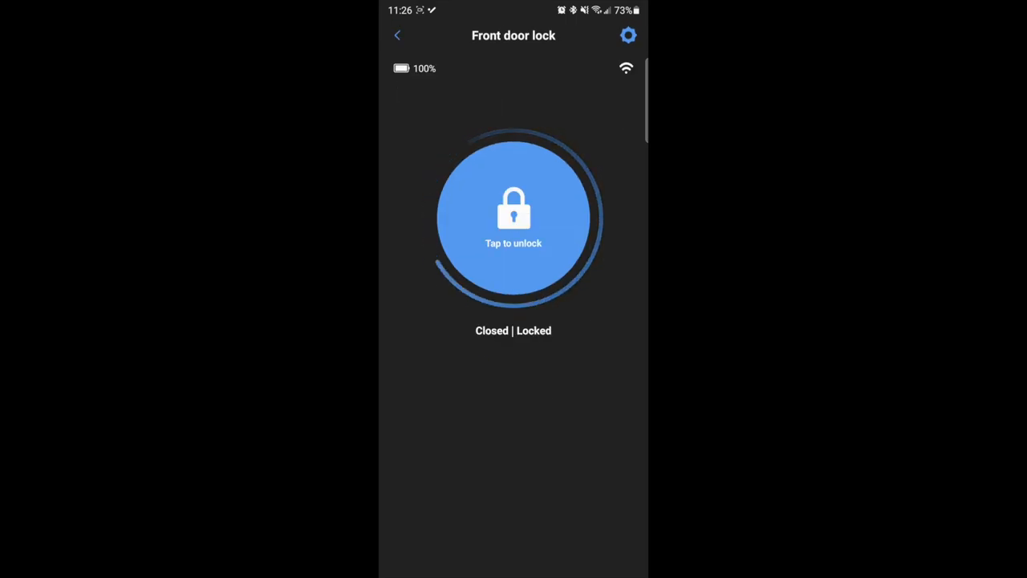
{"action": "left_click", "coordinate": [513, 216]}
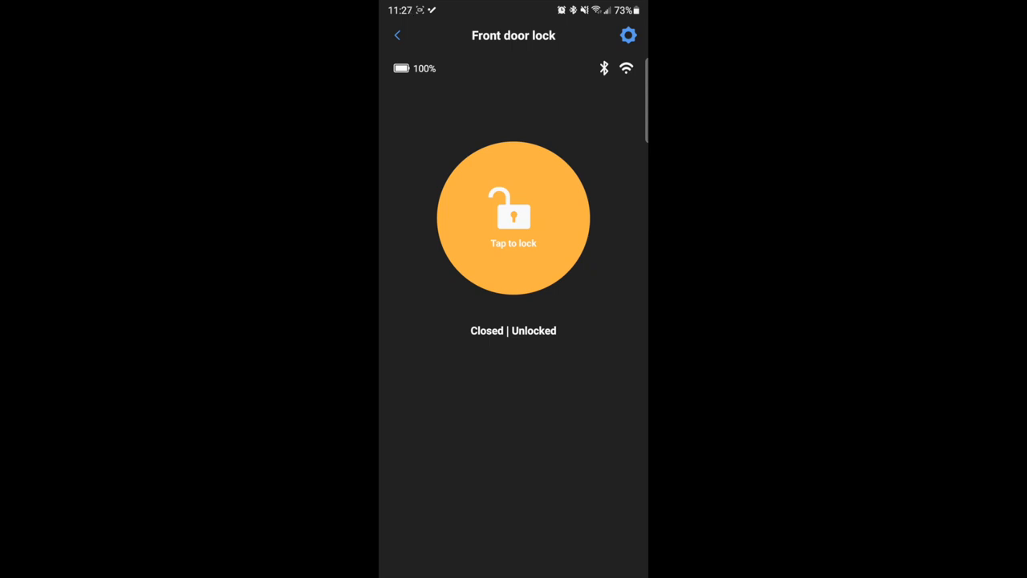
{"action": "left_click", "coordinate": [513, 218]}
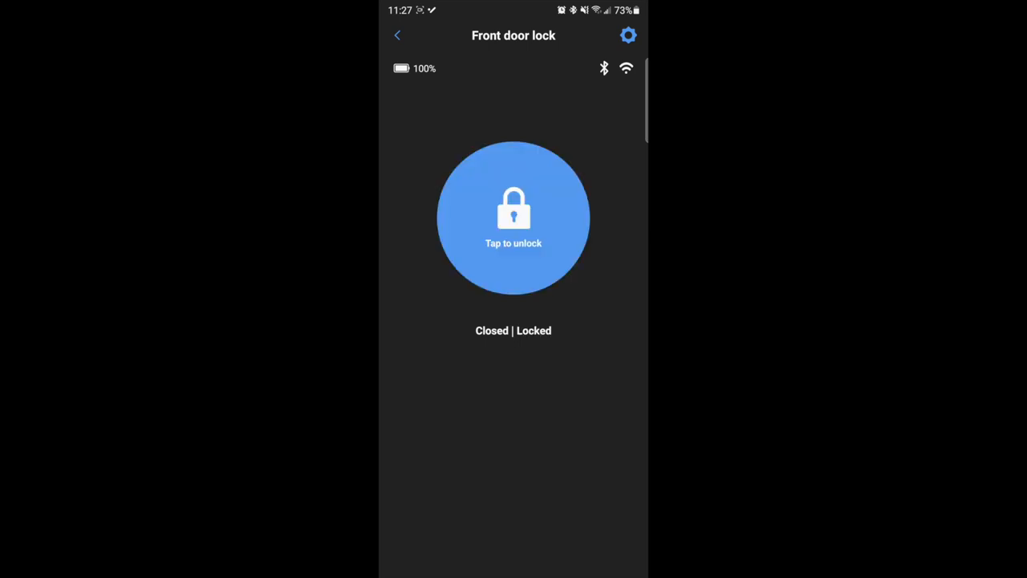
{"action": "left_click", "coordinate": [513, 216]}
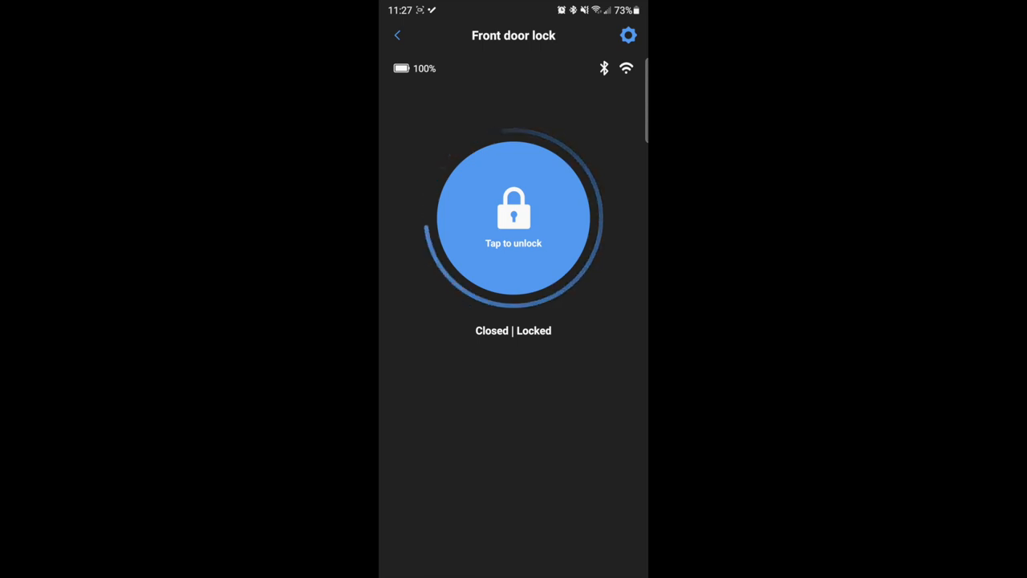
{"action": "left_click", "coordinate": [513, 217]}
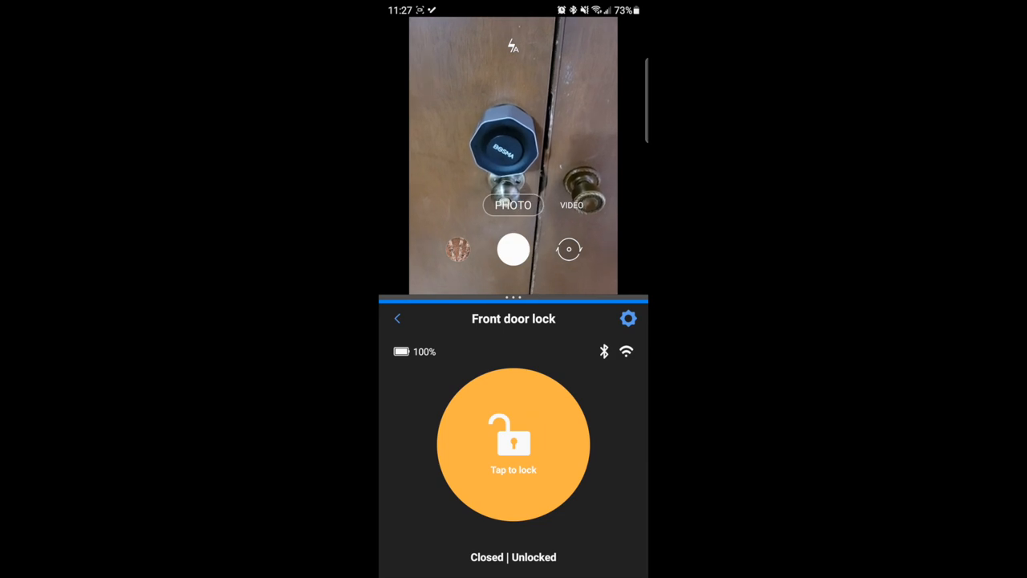
- Lock and unlock the front door twice more in split-screen camera view, ending at the lock's settings
{"action": "left_click", "coordinate": [514, 445]}
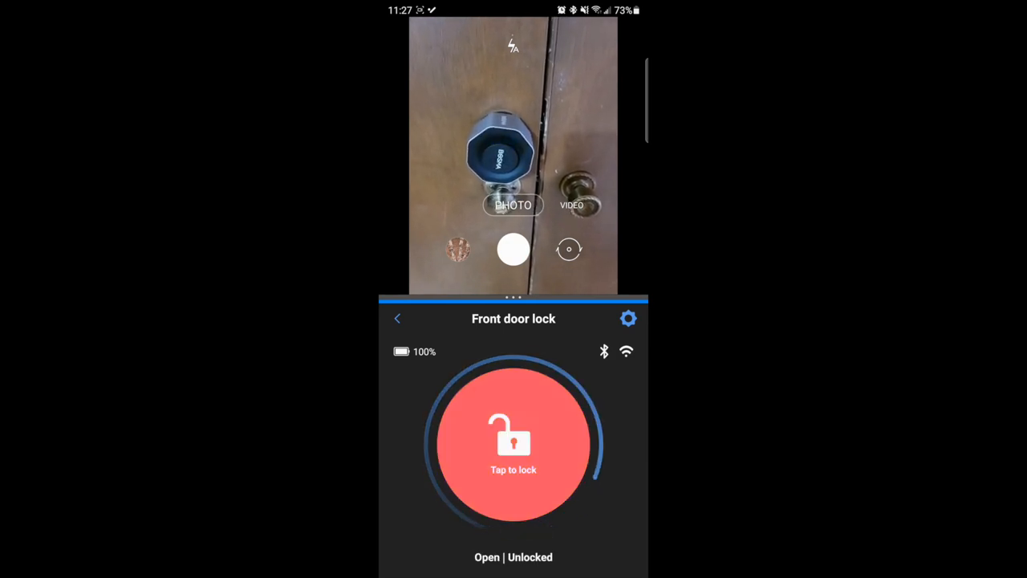
{"action": "left_click", "coordinate": [514, 444]}
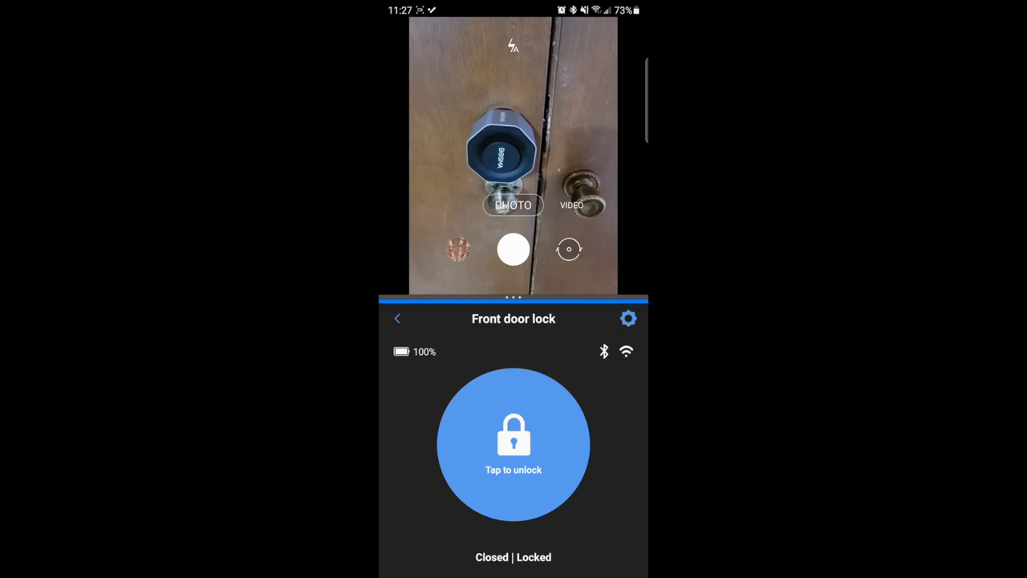
{"action": "left_click", "coordinate": [514, 443]}
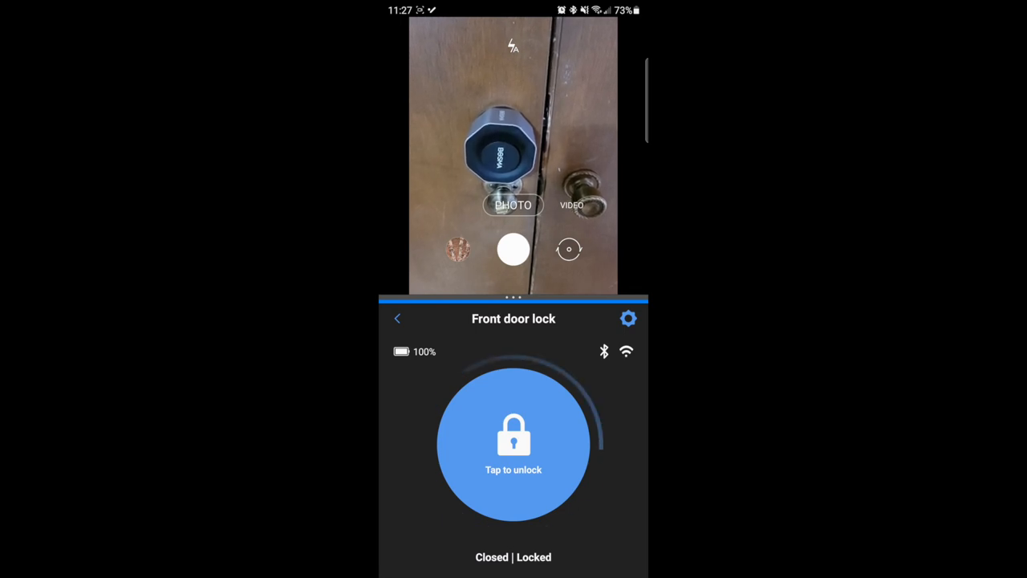
{"action": "left_click", "coordinate": [514, 443]}
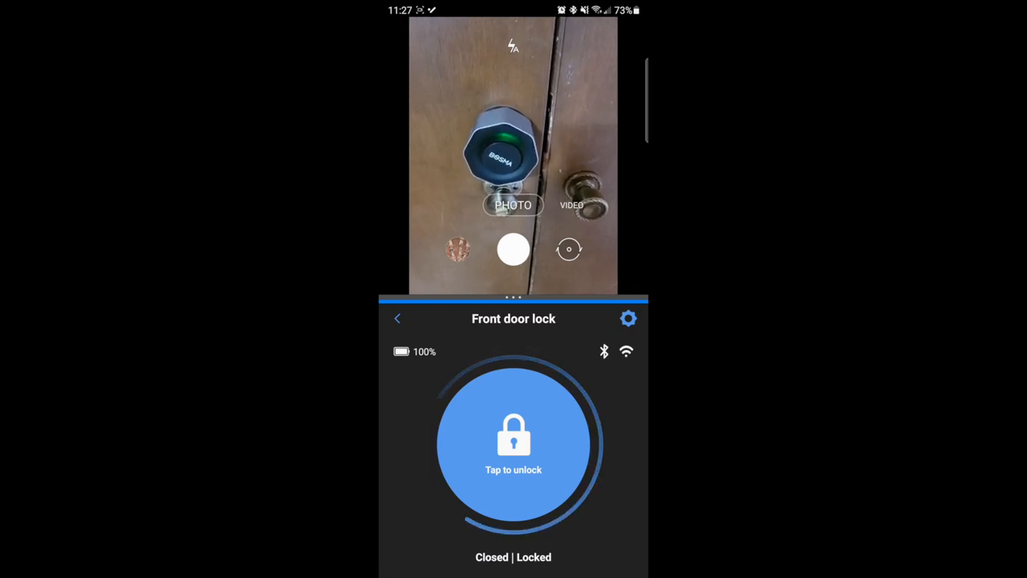
{"action": "left_click", "coordinate": [514, 443]}
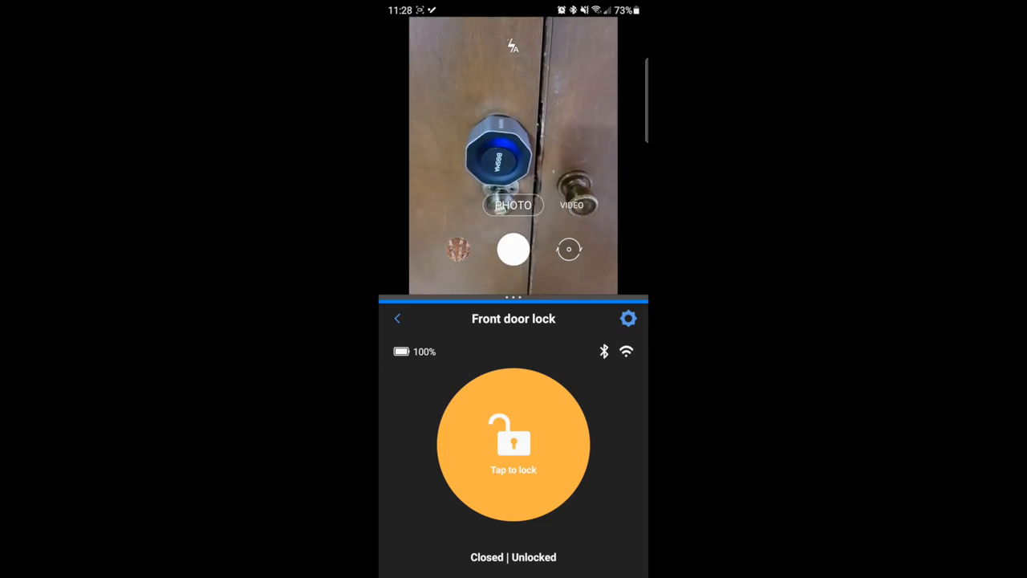
{"action": "left_click", "coordinate": [514, 443]}
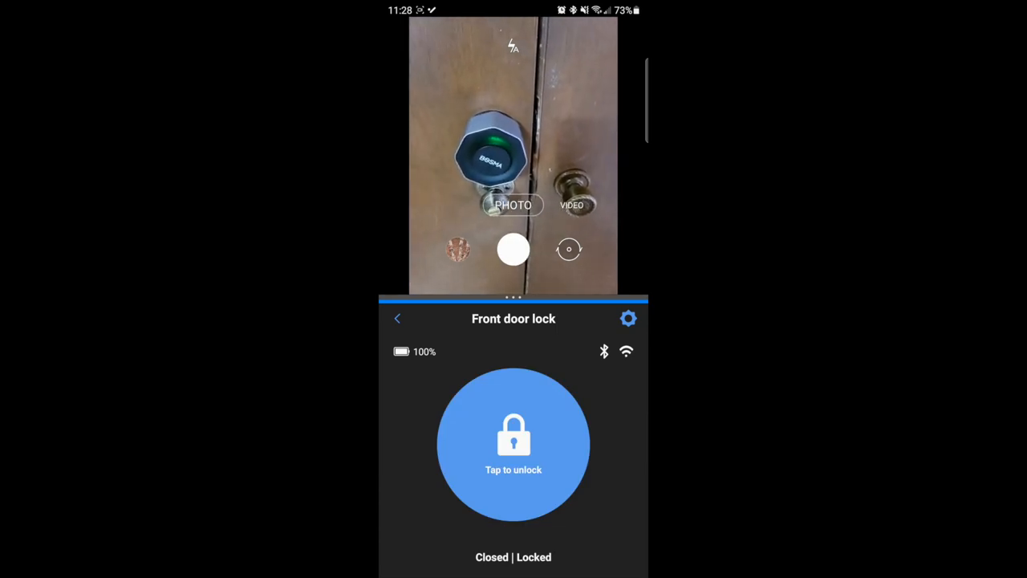
{"action": "left_click", "coordinate": [514, 443]}
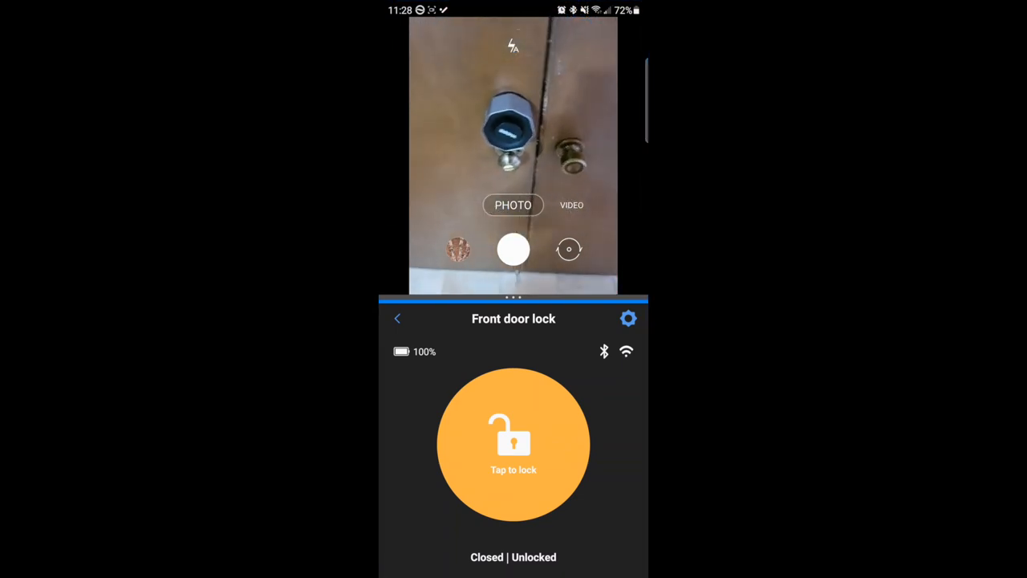
{"action": "left_click", "coordinate": [629, 318]}
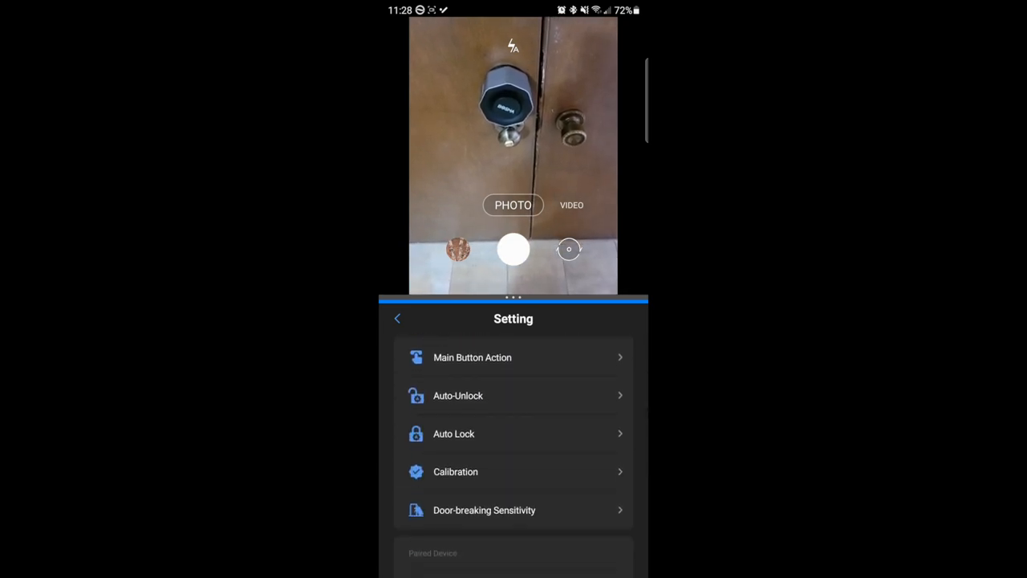
- Scroll through the Setting list and go to App-less Guest Keys
{"action": "scroll", "scroll_direction": "down", "scroll_amount": 3}
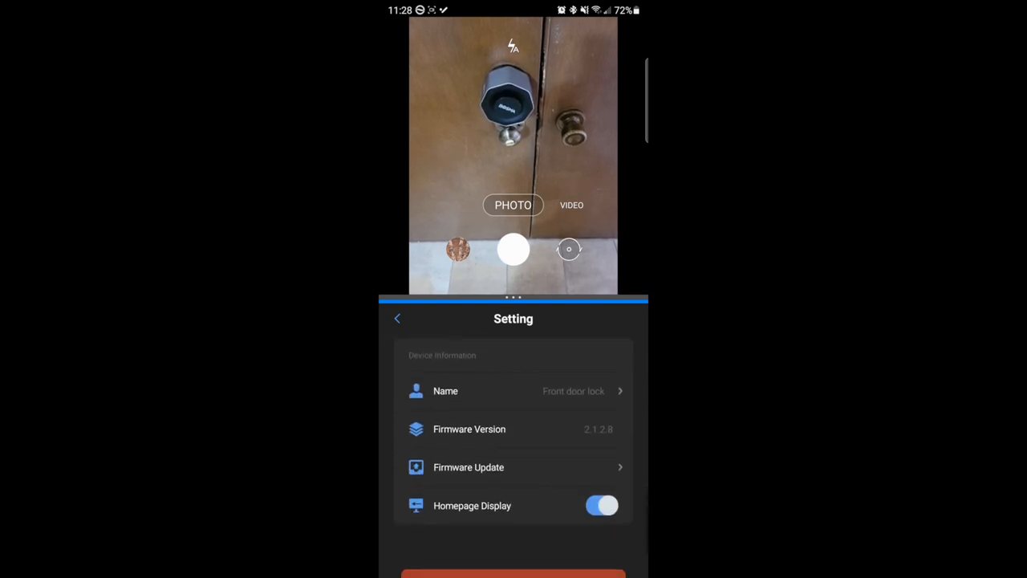
{"action": "scroll", "scroll_direction": "down", "scroll_amount": 3}
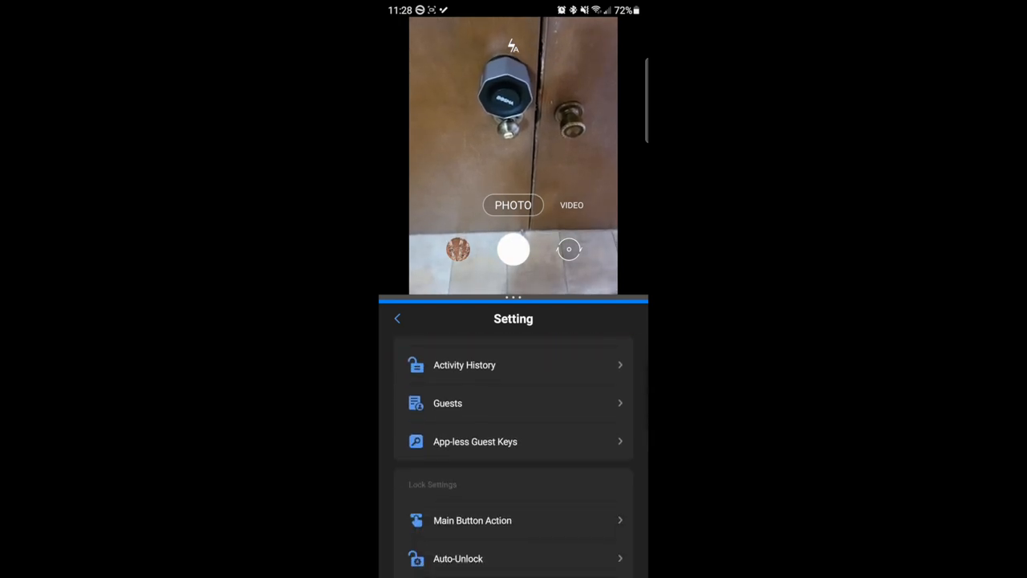
{"action": "left_click", "coordinate": [475, 442]}
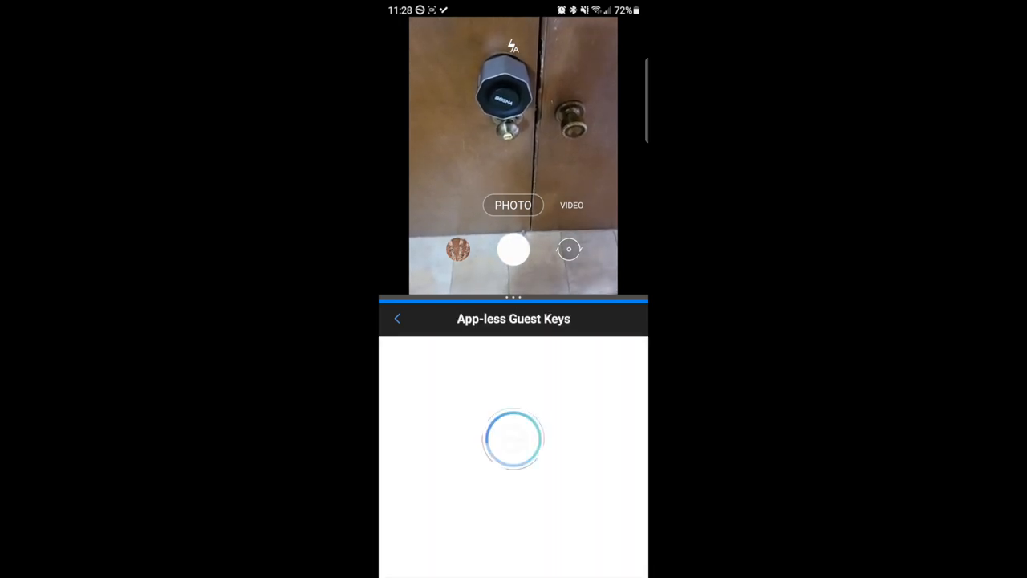